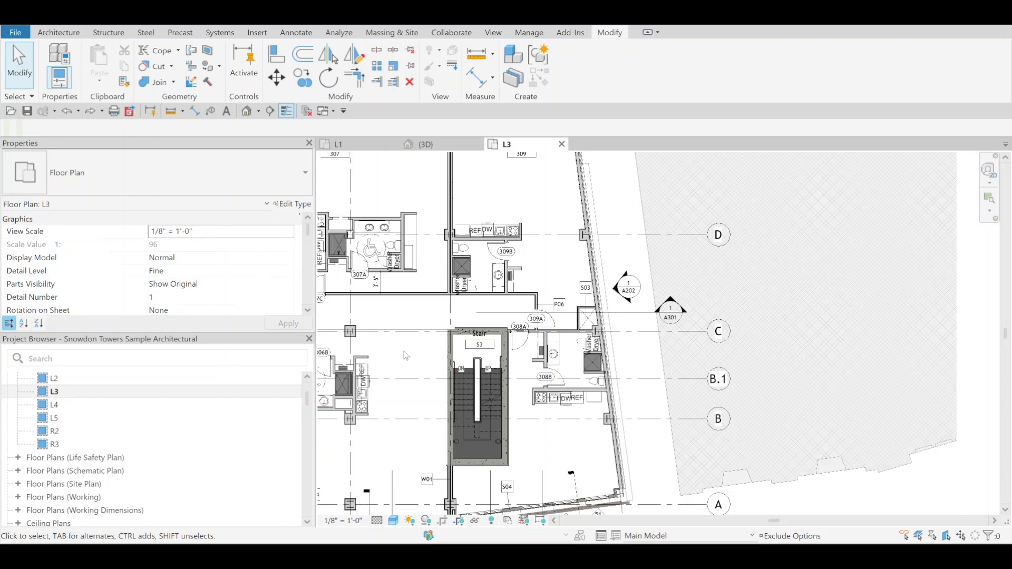
mouse_move(496, 323)
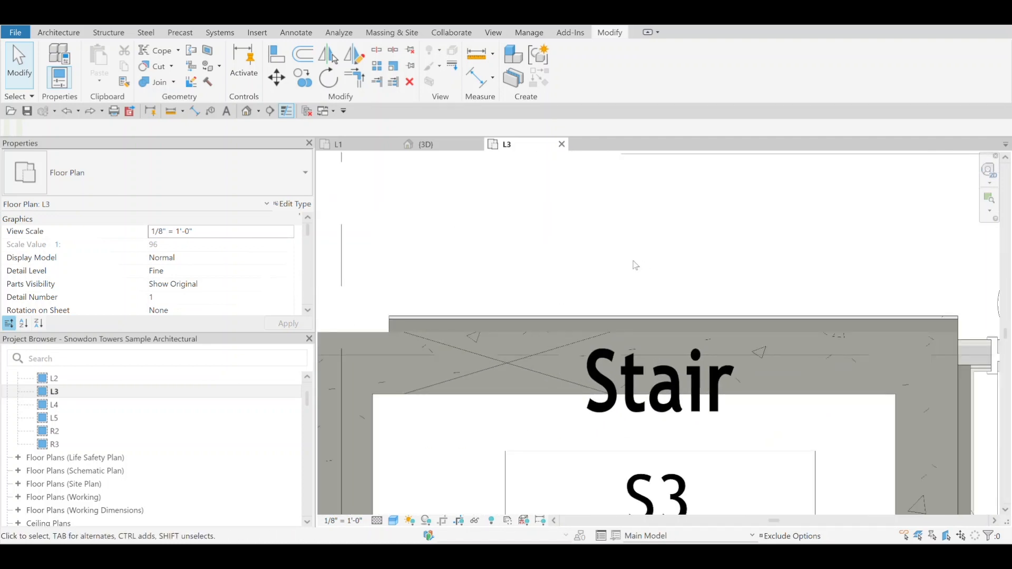
mouse_move(577, 315)
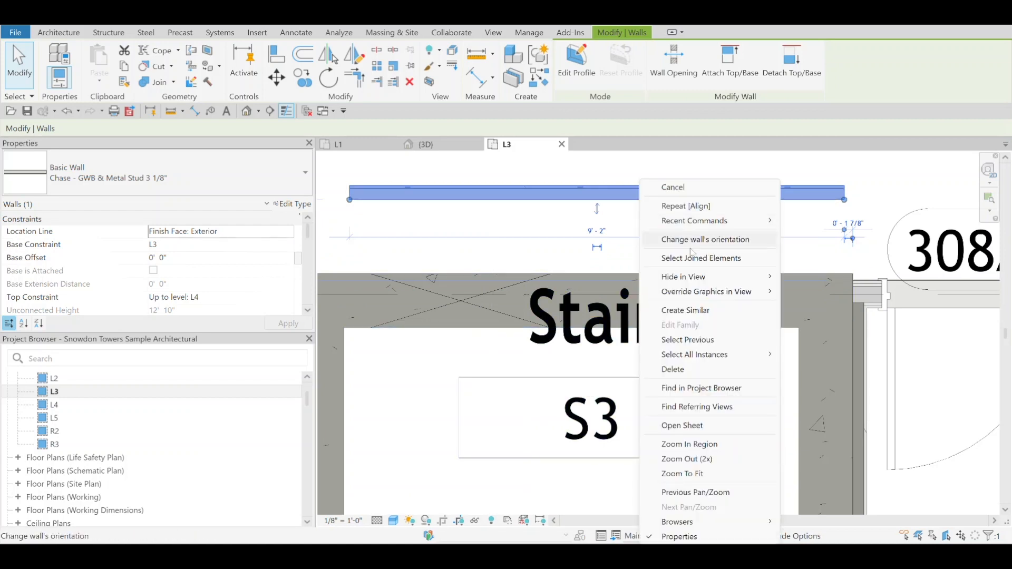
Begin a new Chase - GWB & Metal Stud 3 1/8" wall via Create Similar
left_click(685, 310)
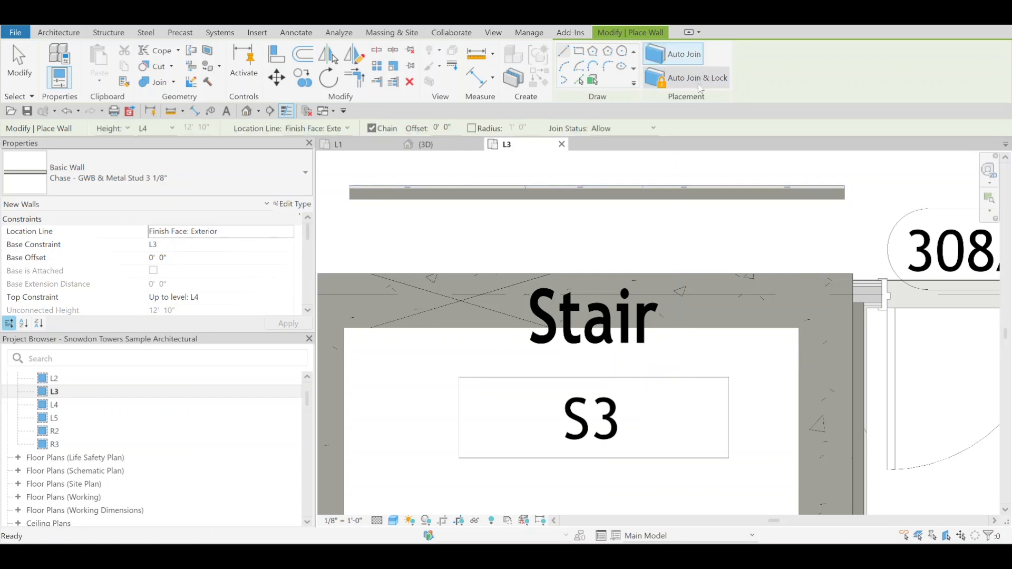
mouse_move(684, 54)
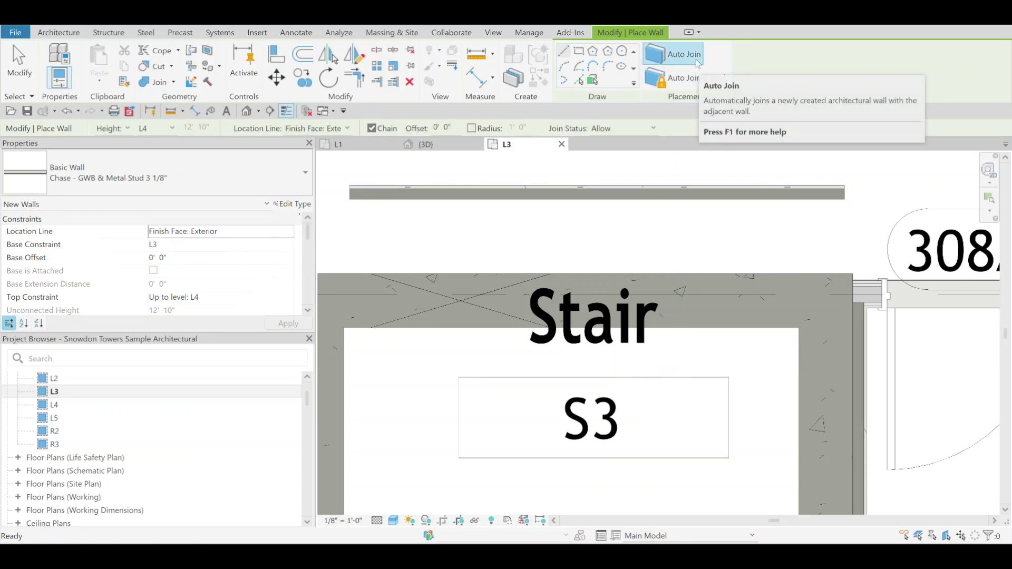
mouse_move(684, 54)
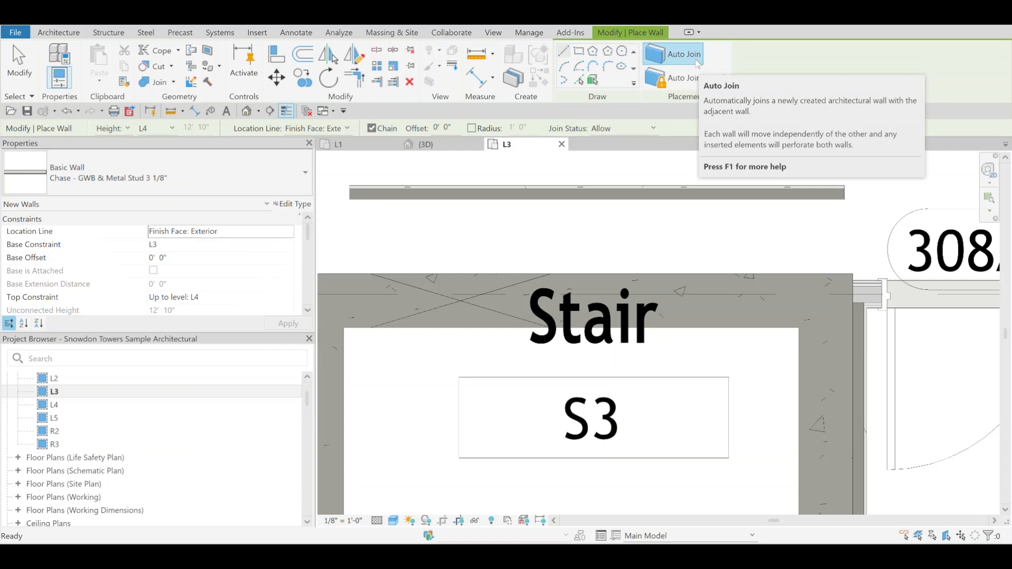
mouse_move(662, 82)
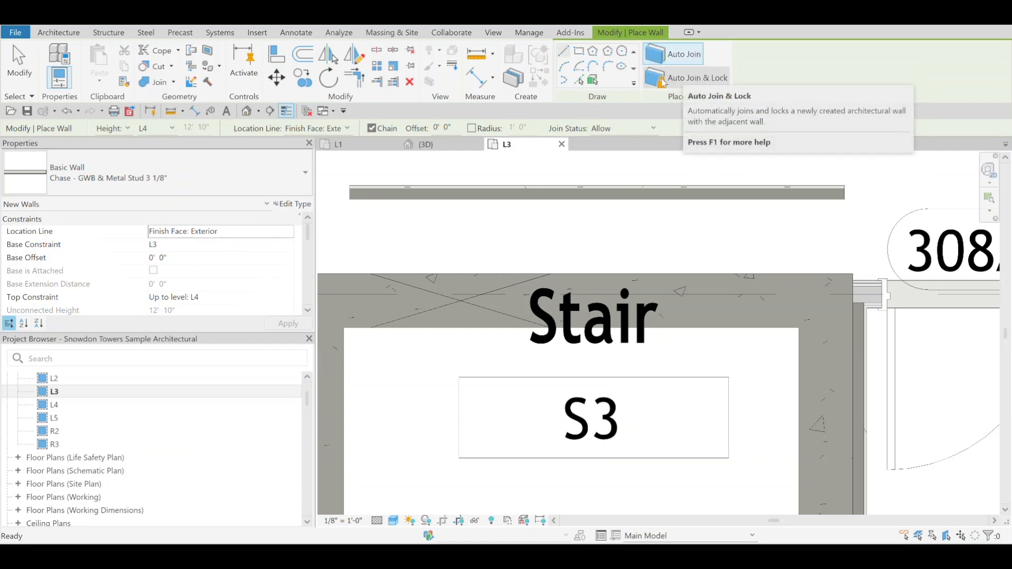
mouse_move(697, 77)
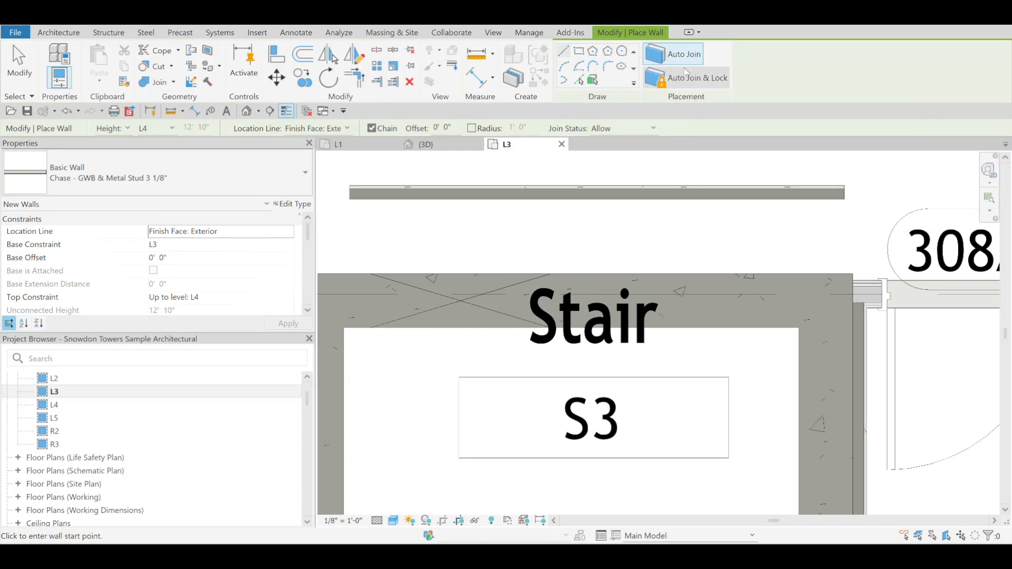
mouse_move(852, 274)
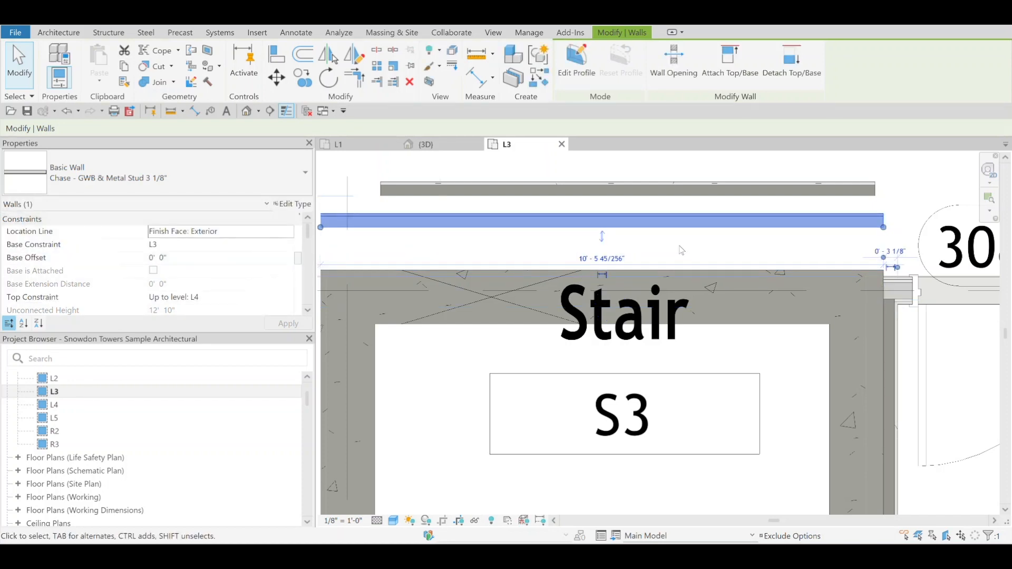
mouse_move(682, 230)
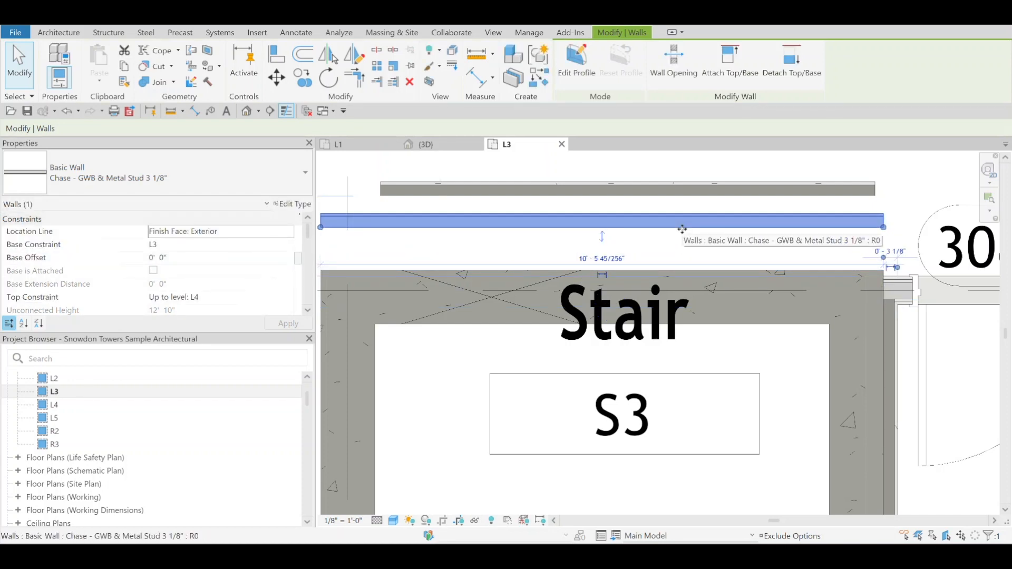
Use Create Similar on the original chase wall to begin another matching wall
right_click(682, 229)
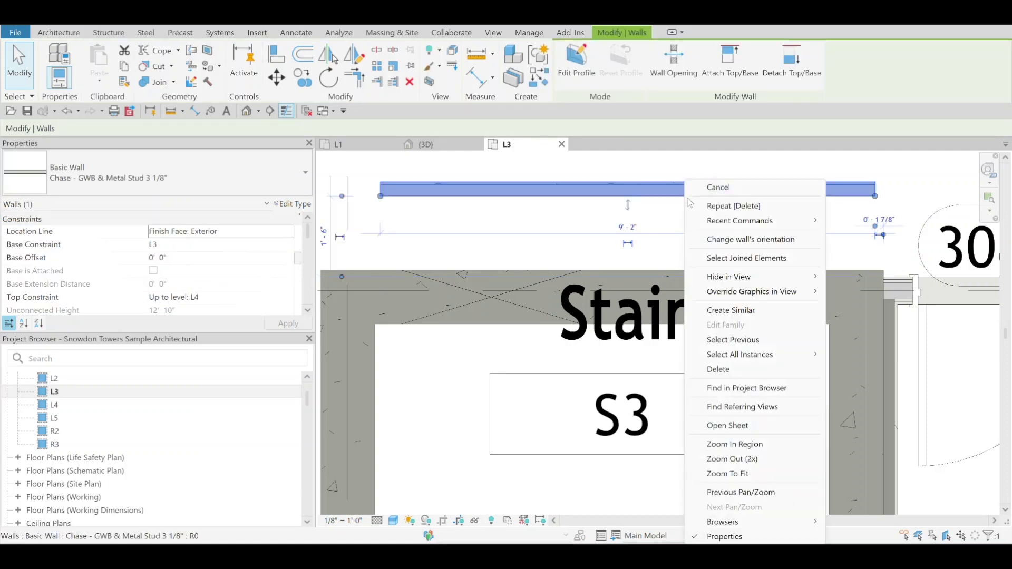
left_click(729, 310)
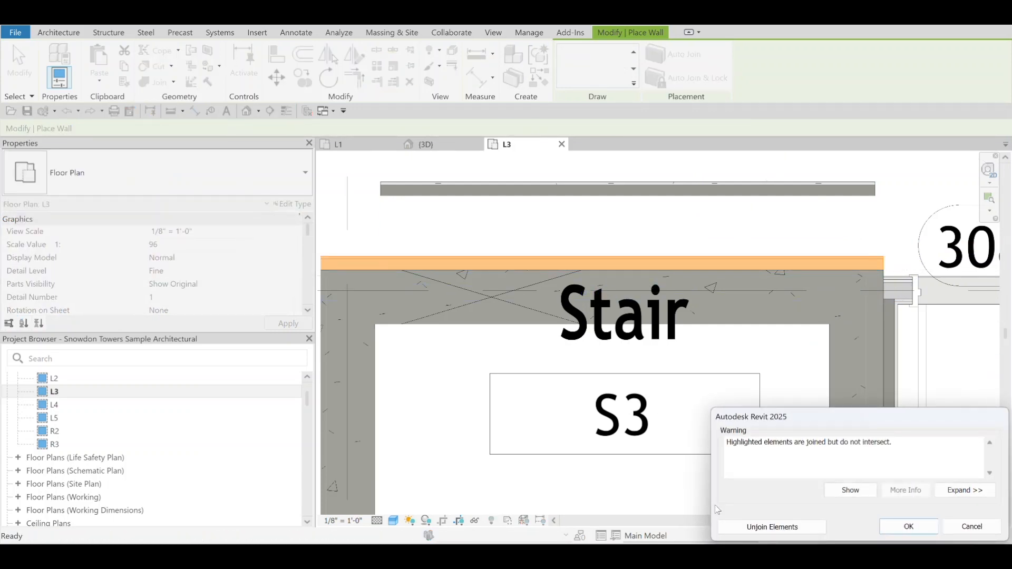
Clear the joined-not-intersecting warning and cancel the can't-keep-joined error, keeping the chase wall on stair S3
left_click(907, 527)
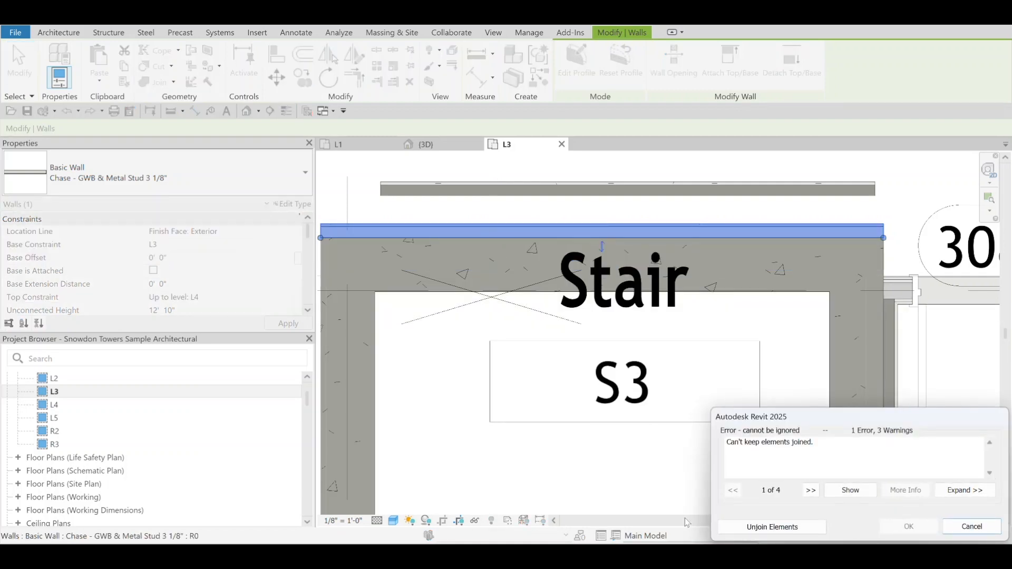
left_click(906, 527)
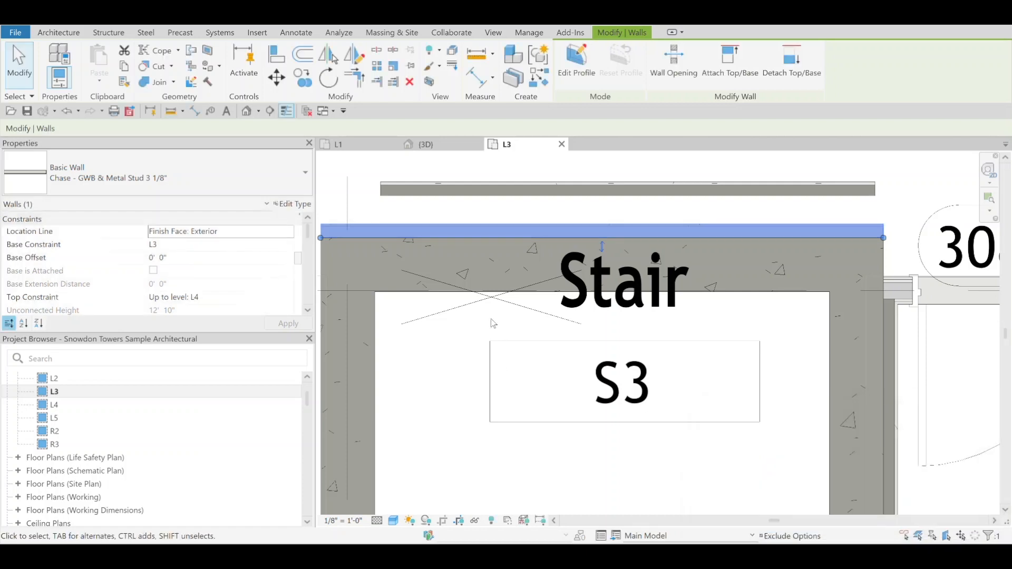
mouse_move(454, 238)
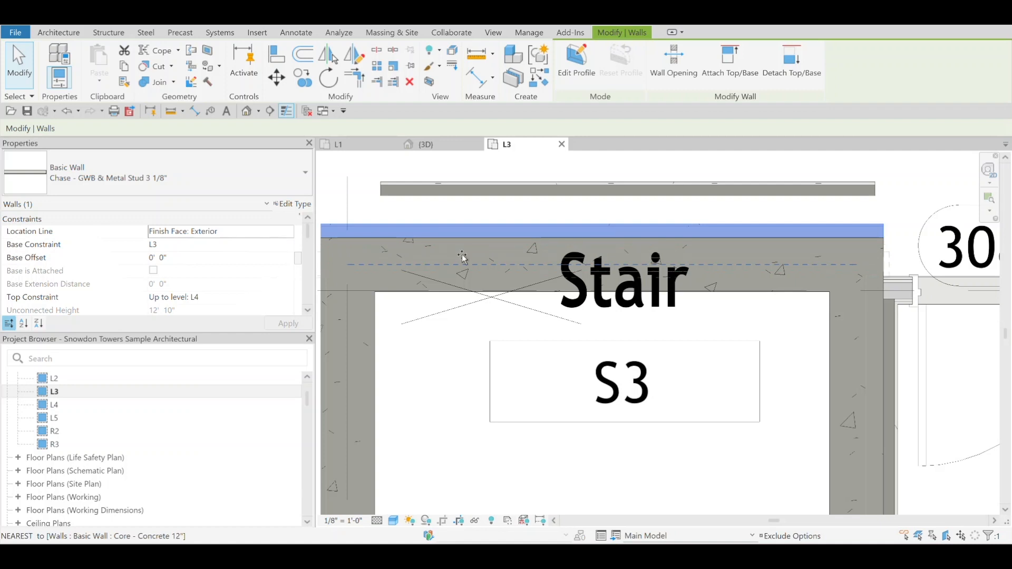
Move the Core - Concrete 12" stair wall and cancel the resulting can't-keep-joined error
left_click(461, 255)
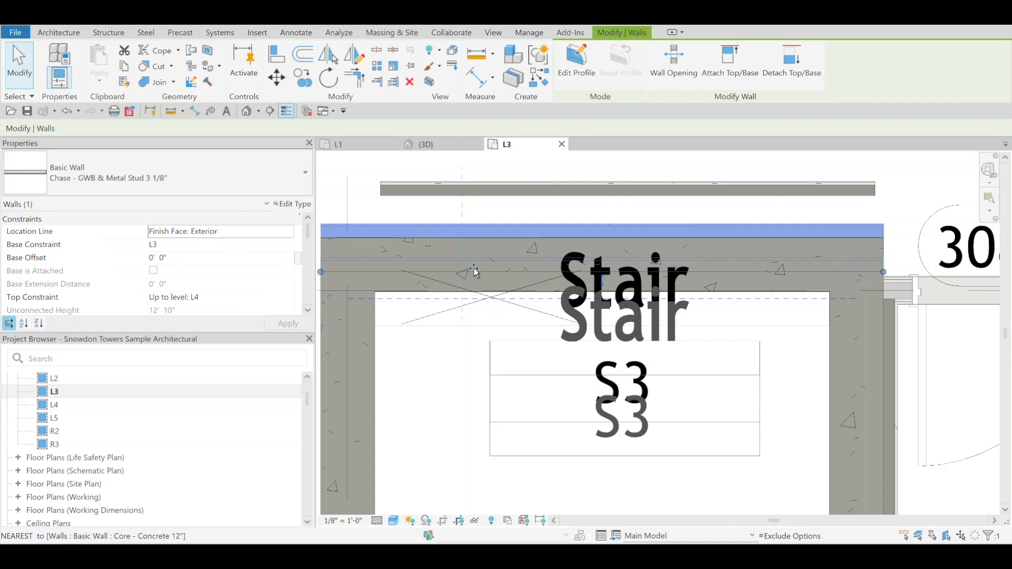
mouse_move(484, 300)
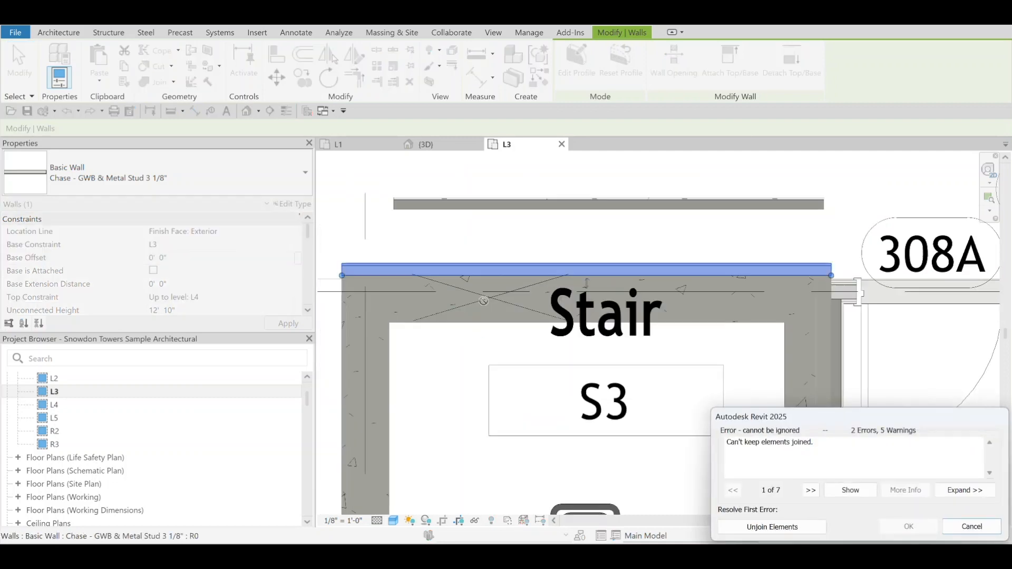
left_click(971, 527)
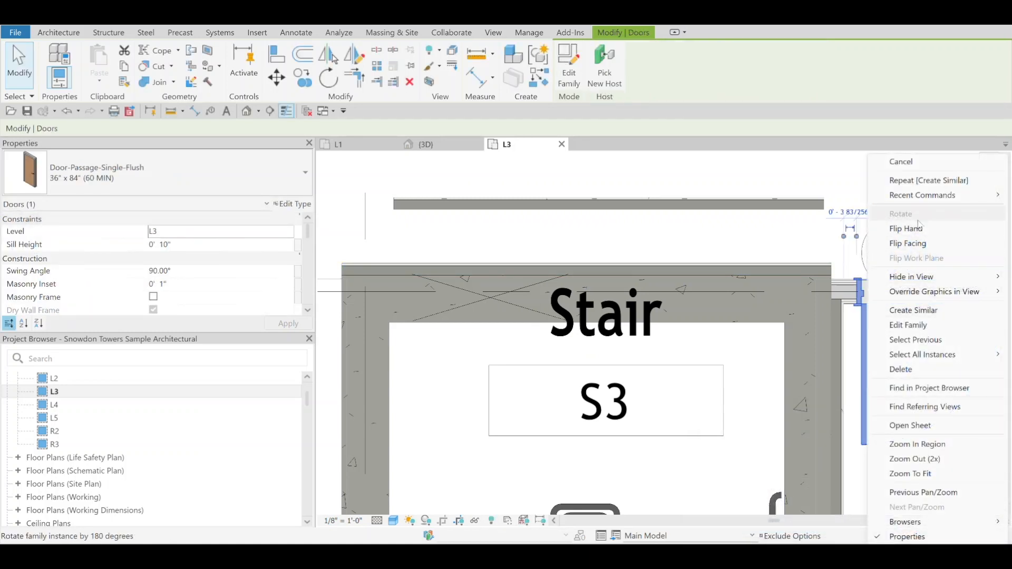
Place a Door-Passage-Single-Flush 36" x 84" door in stair S3's top wall and finish
left_click(913, 310)
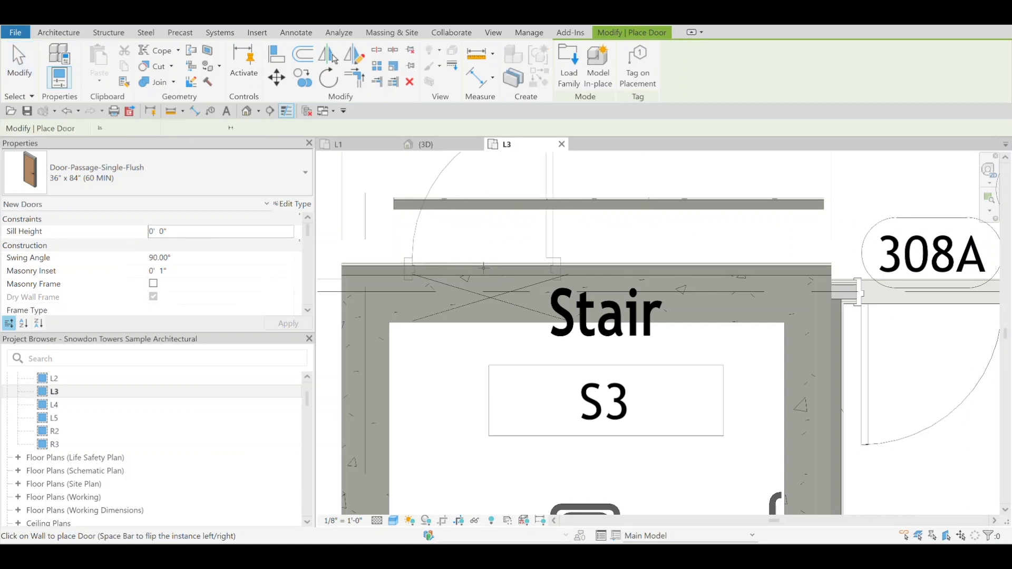
left_click(480, 270)
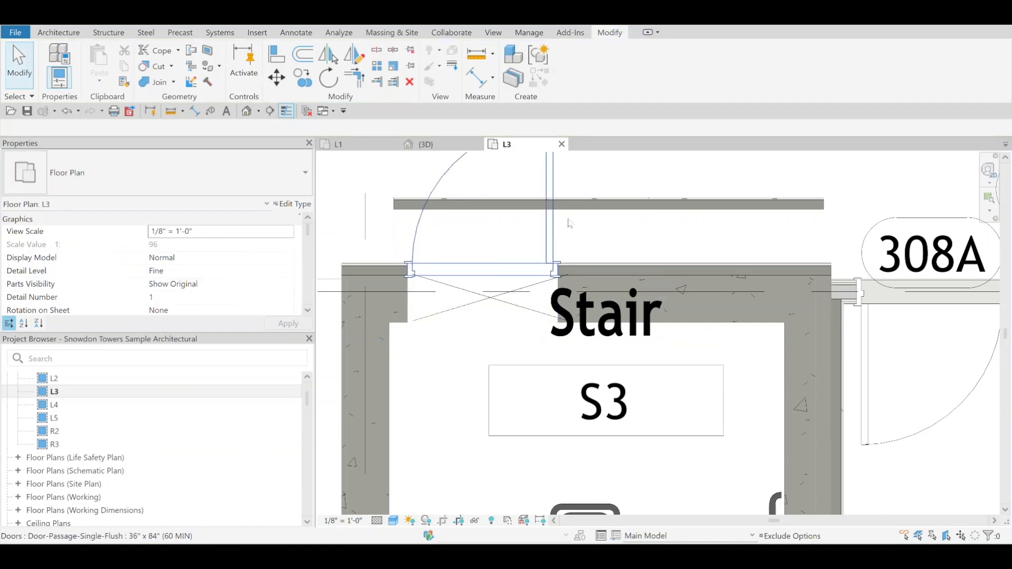
left_click(577, 208)
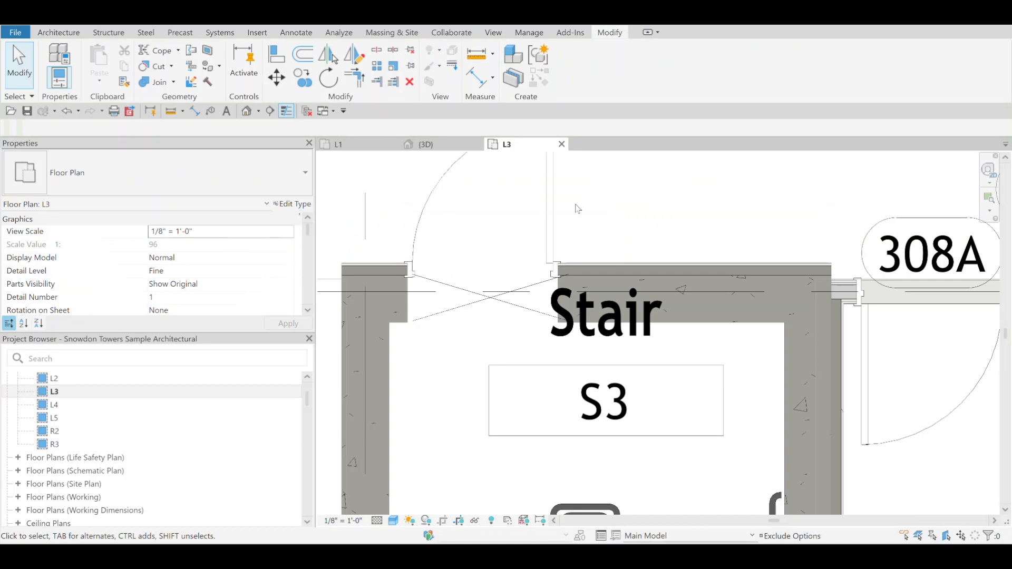